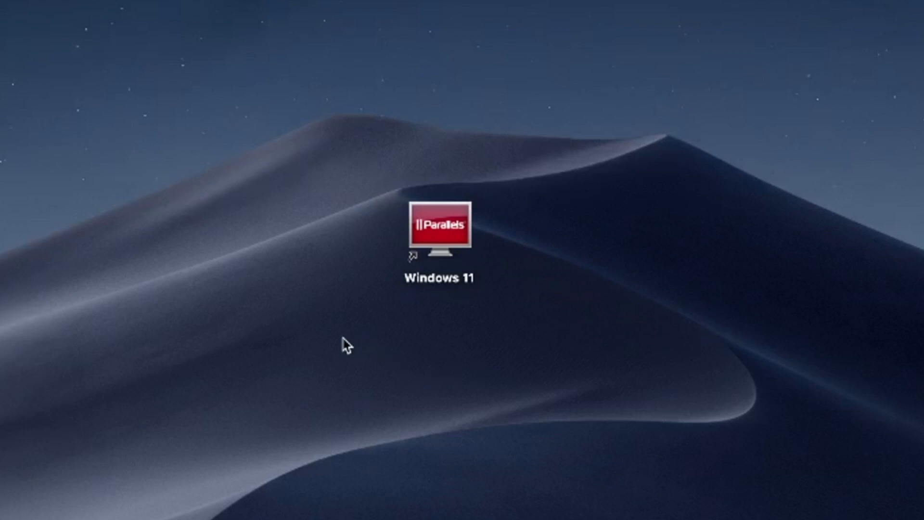
pyautogui.moveTo(338, 359)
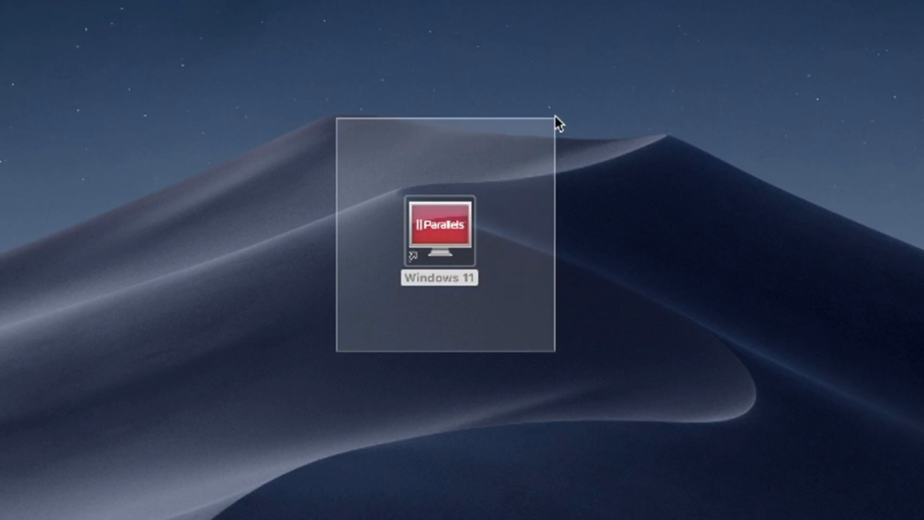
# Step: Select the Windows 11 Parallels virtual machine shortcut icon on the desktop
pyautogui.click(438, 230)
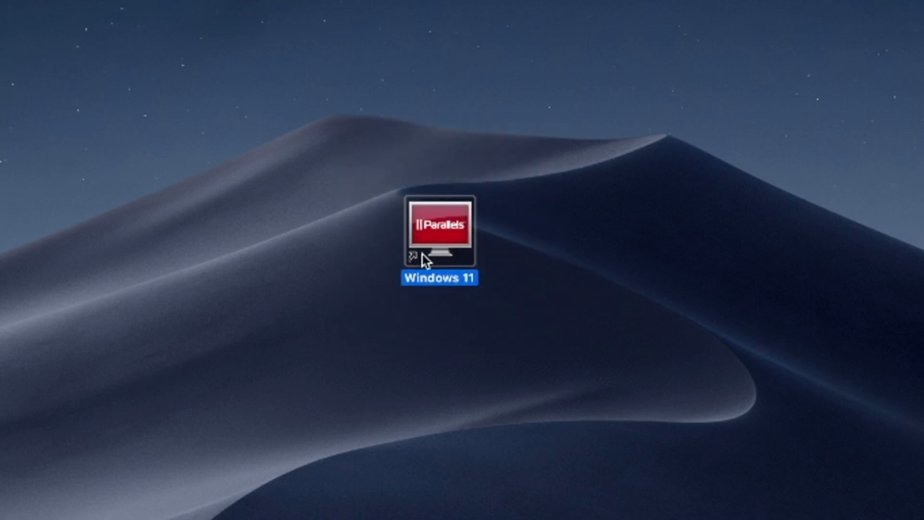